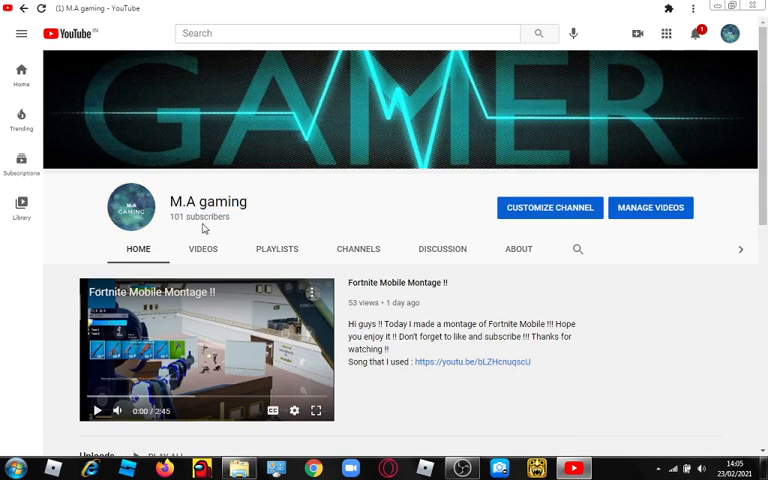
mouse_move(5, 357)
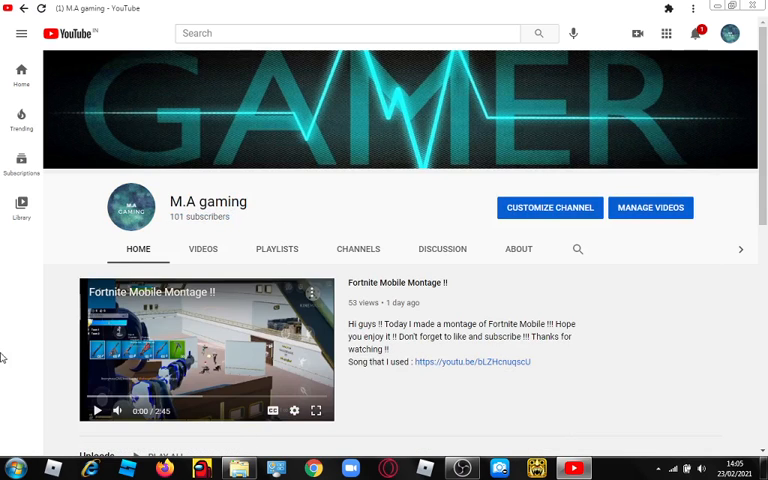
- Scroll down the M.A gaming Home tab to the 'My Friends on Youtube and my other channel !' shelf
scroll("down", 3)
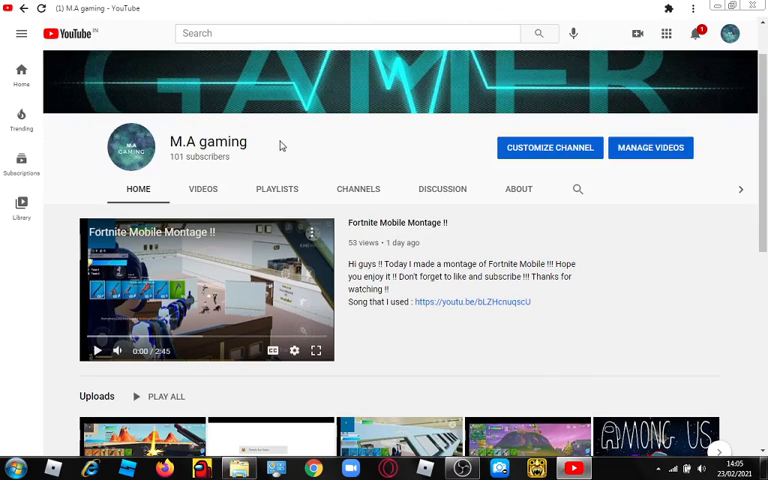
mouse_move(295, 140)
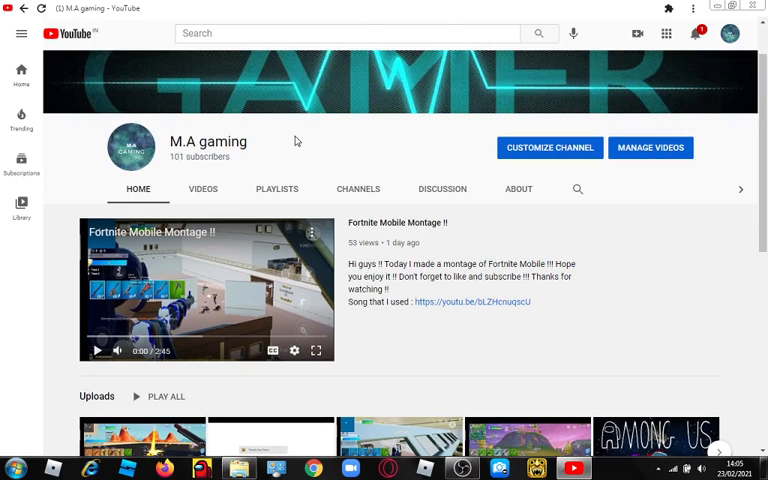
mouse_move(724, 116)
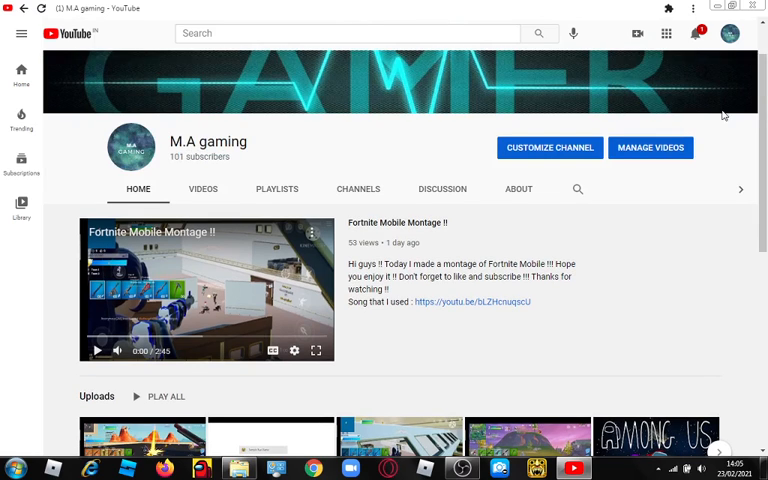
scroll("down", 3)
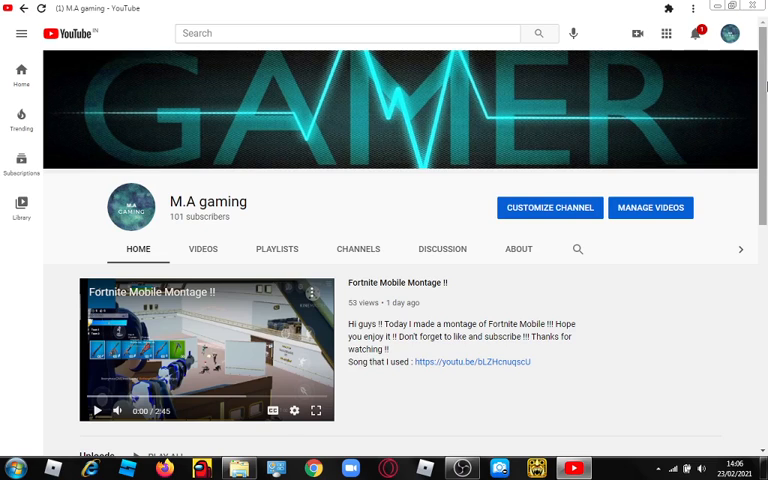
scroll("down", 3)
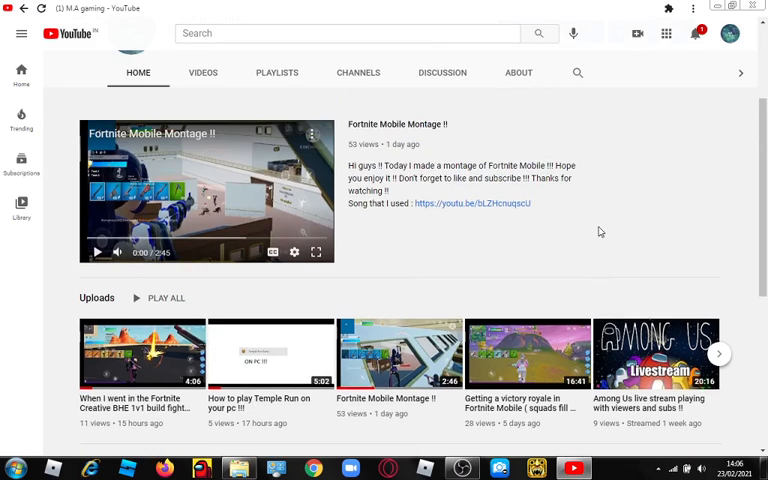
scroll("down", 3)
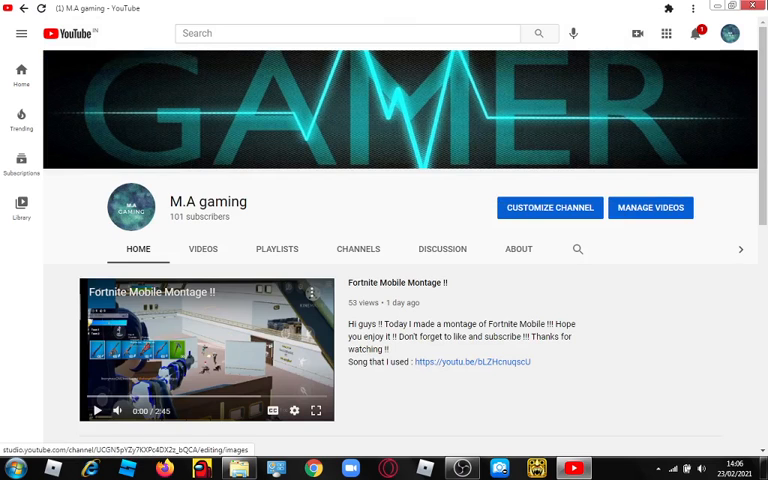
scroll("down", 3)
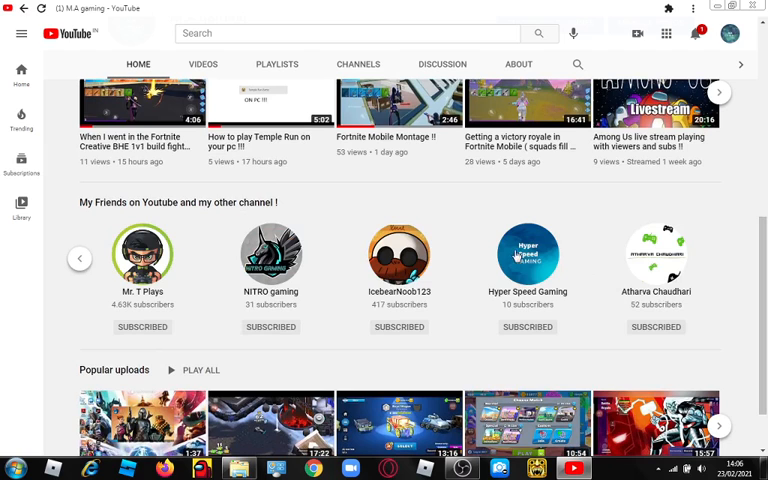
- Open the Hyper Speed Gaming channel from the featured channels shelf
left_click(527, 253)
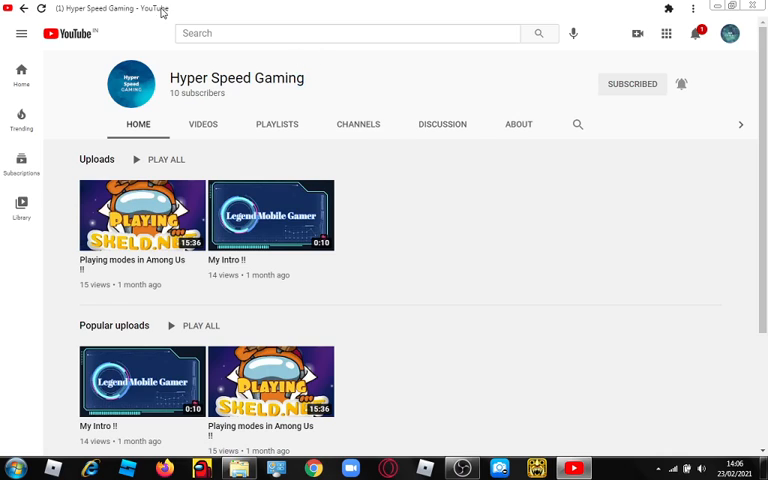
double_click(290, 78)
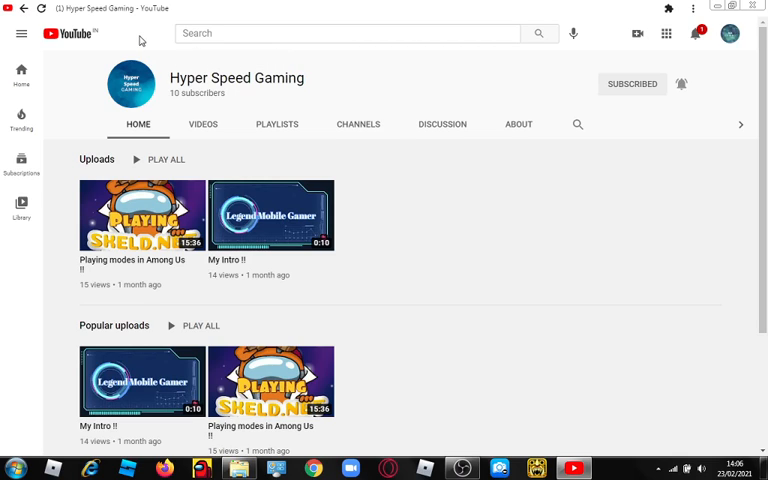
mouse_move(141, 42)
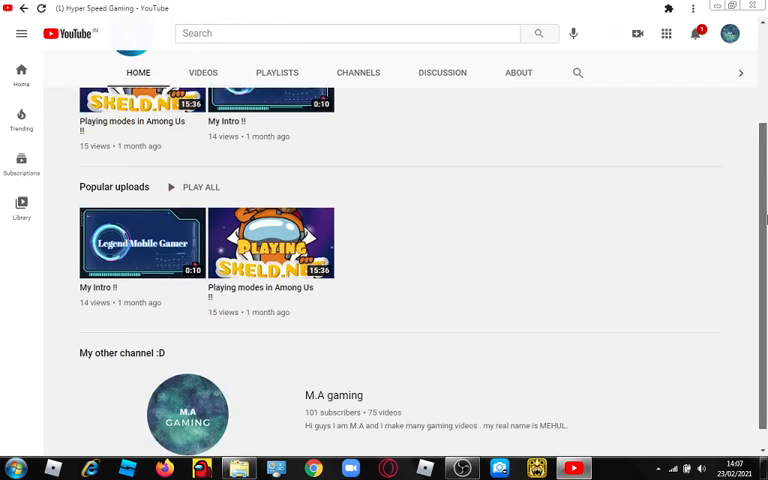
scroll("up", 3)
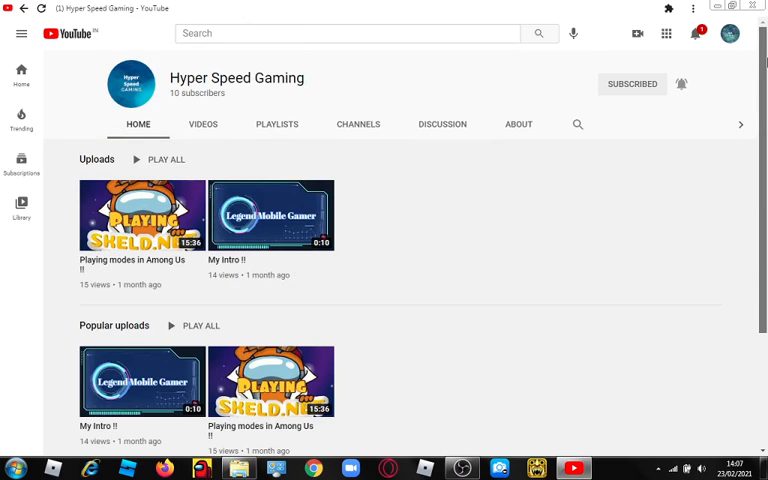
scroll("down", 3)
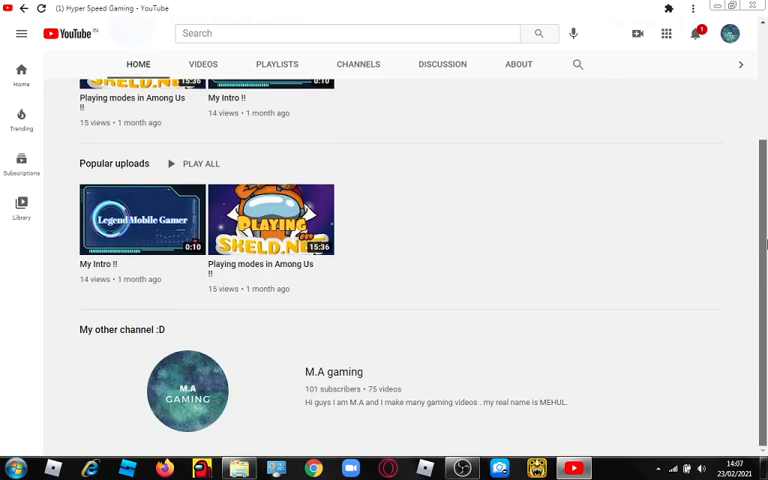
scroll("up", 3)
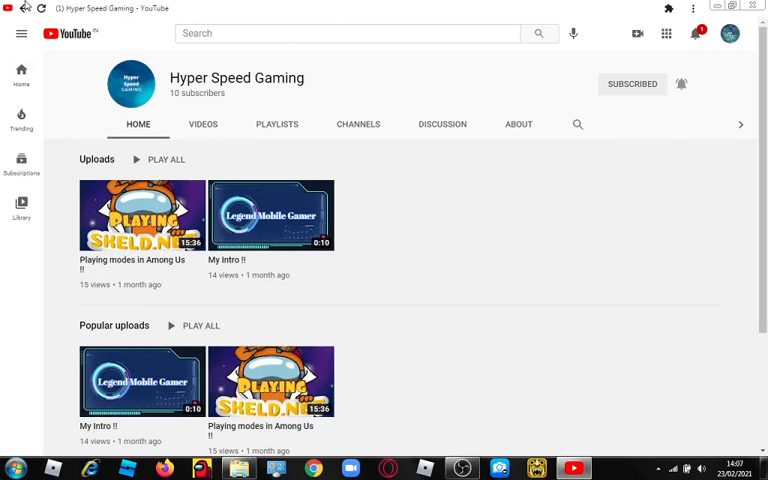
mouse_move(13, 8)
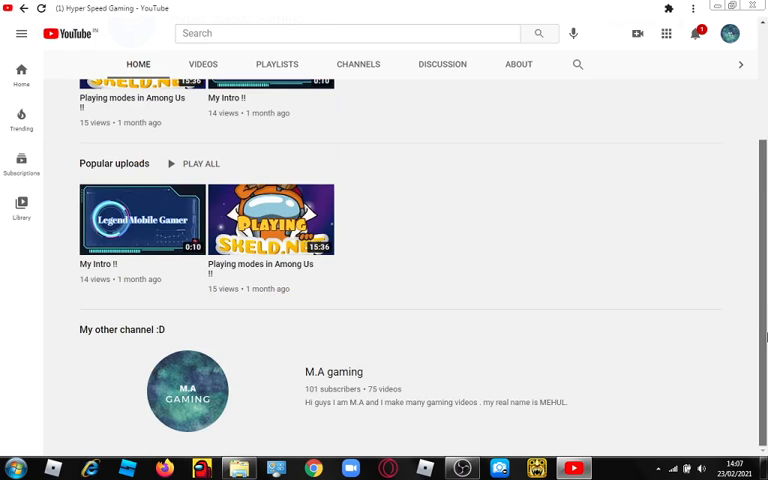
scroll("up", 3)
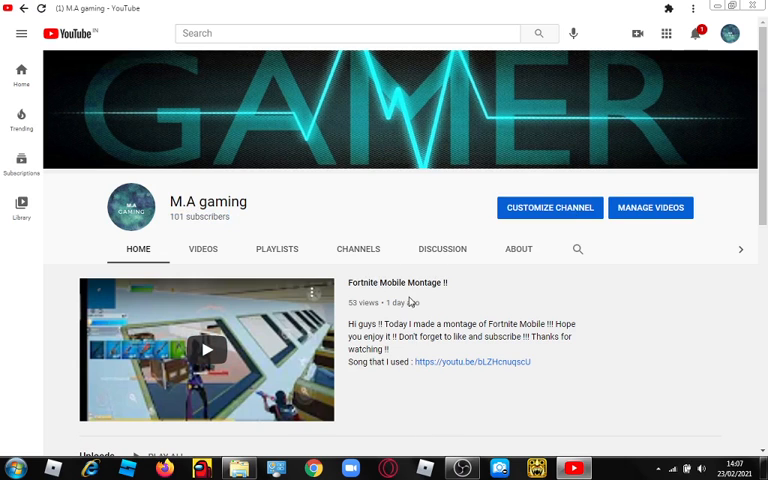
- Switch from the YouTube channel page to the OBS Studio window
scroll("down", 3)
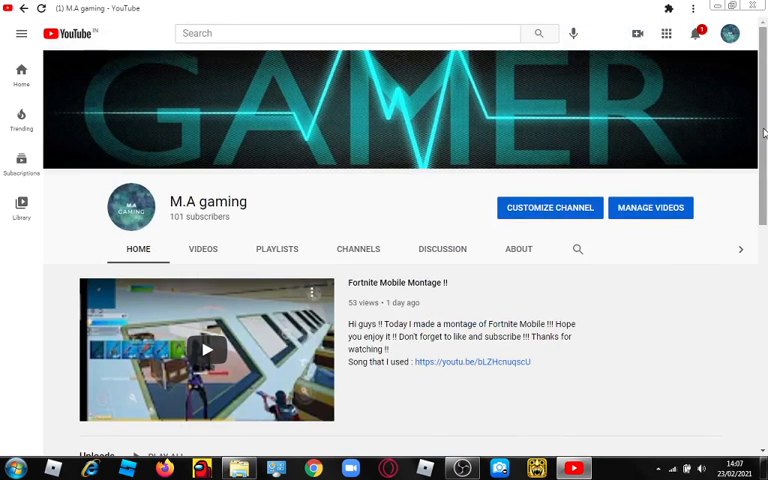
mouse_move(737, 178)
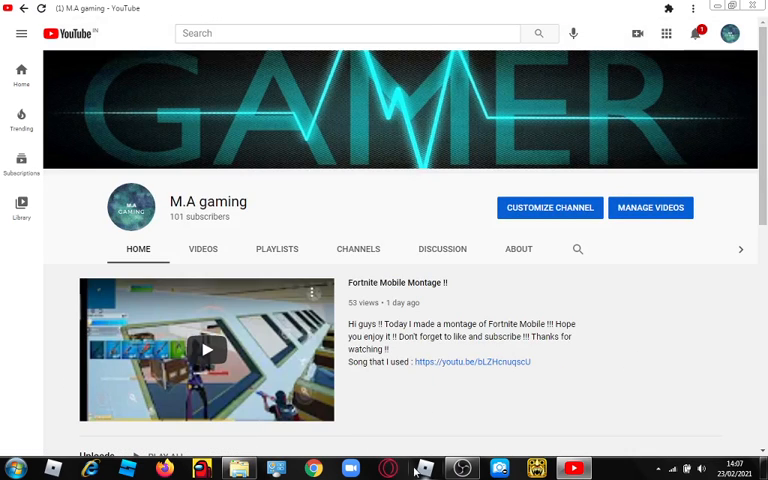
left_click(423, 467)
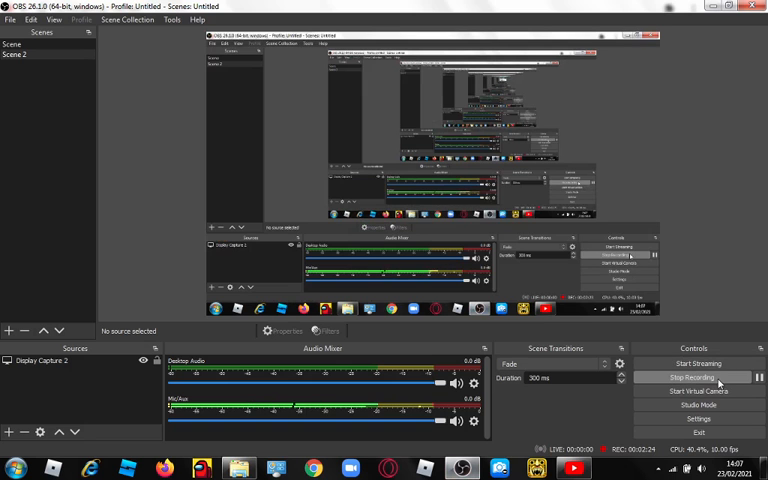